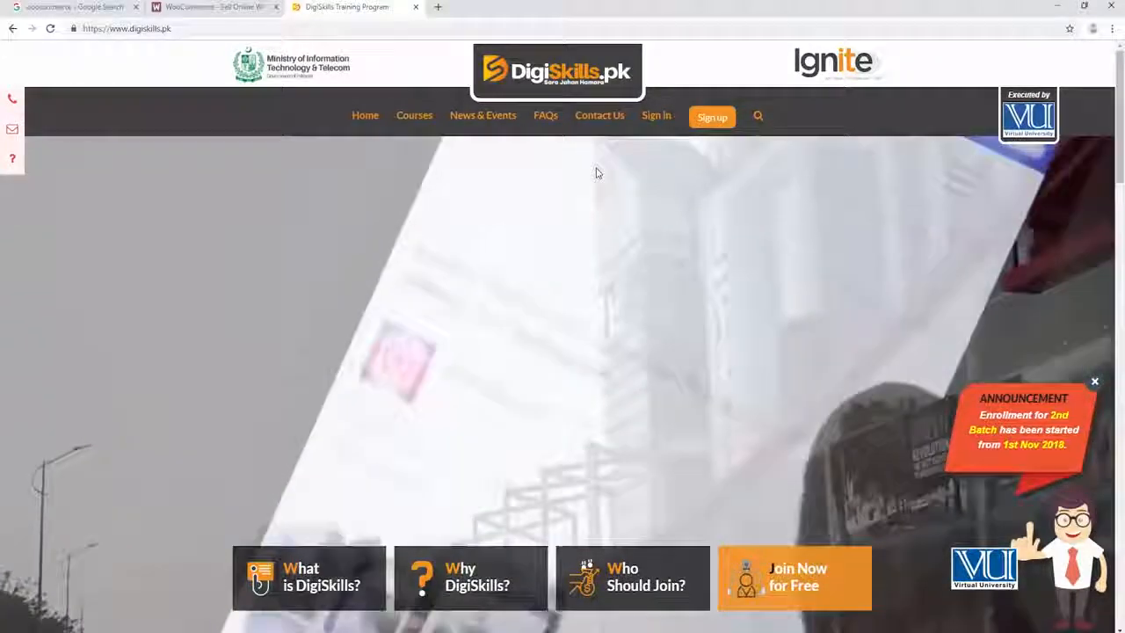
{"action": "scroll", "scroll_direction": "down", "scroll_amount": 3}
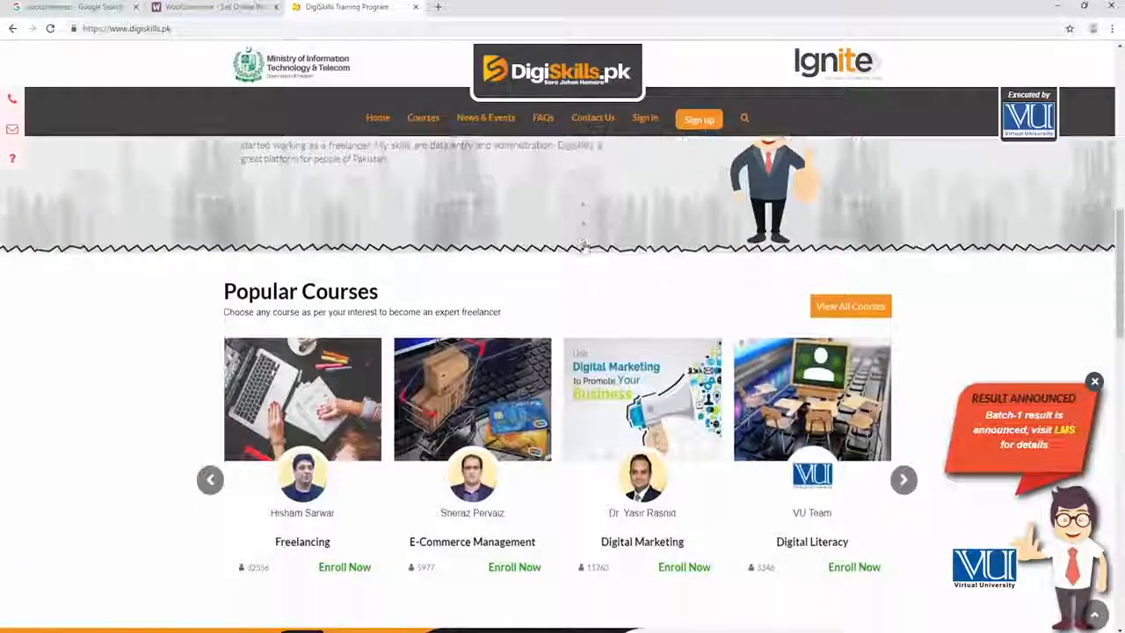
{"action": "scroll", "scroll_direction": "down", "scroll_amount": 3}
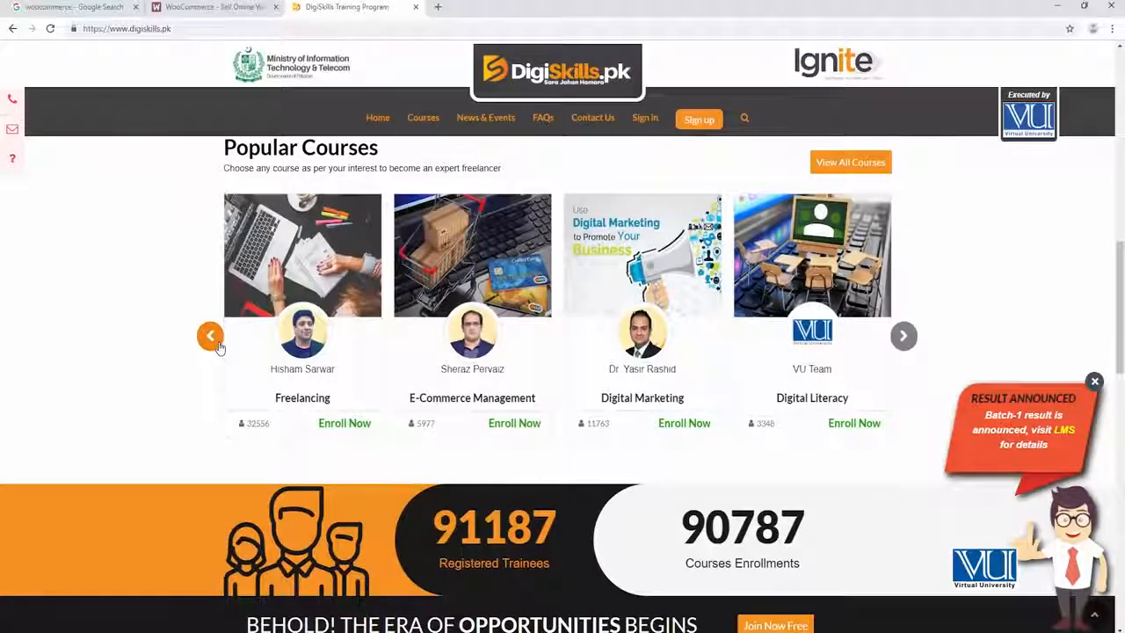